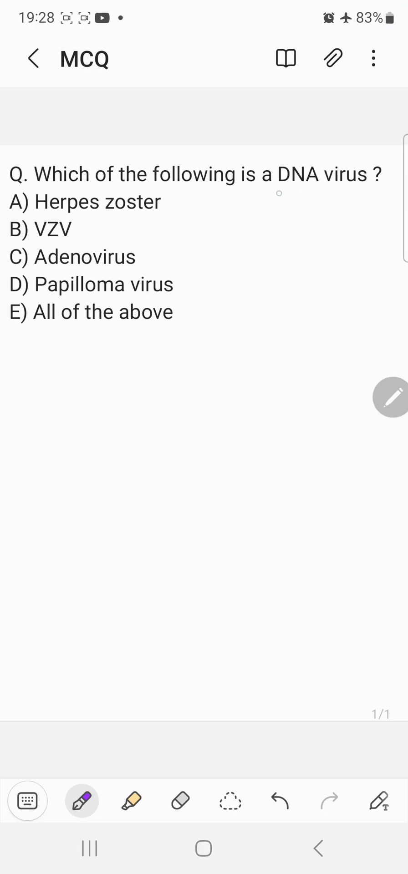
- Underline 'DNA virus' in the question and tick option E, All of the above
left_click_drag(273, 191, 329, 189)
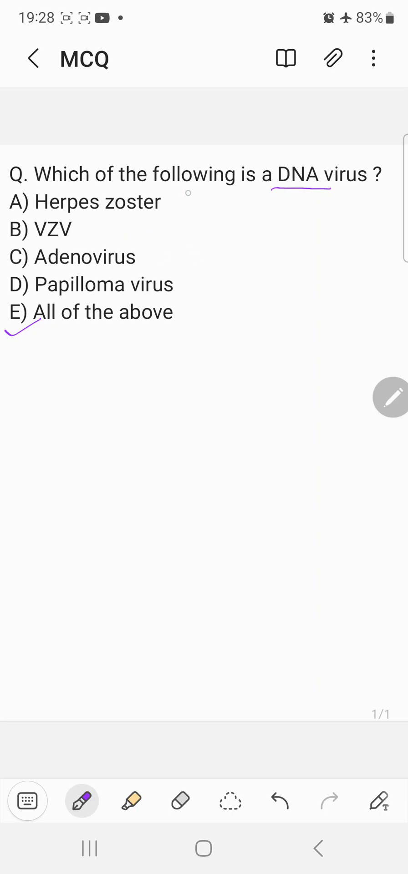
- Handwrite dashes and diseases: Shingles, Chicken pox, Sore Throat and Conjunctivitis, Warts
left_click_drag(170, 202, 187, 202)
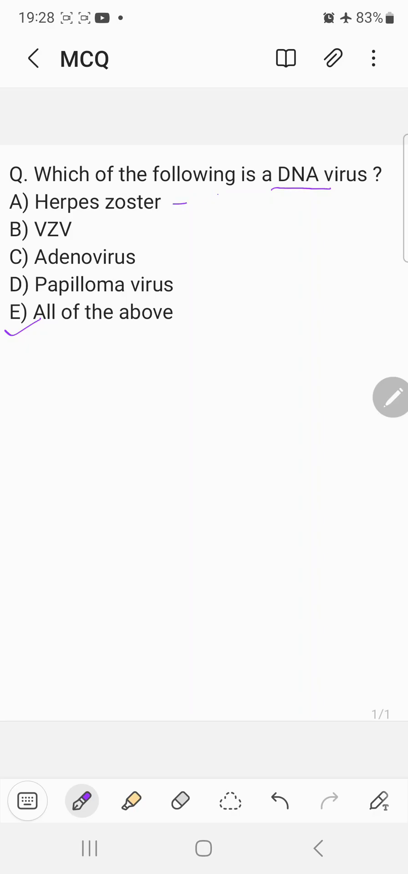
left_click_drag(200, 209, 248, 208)
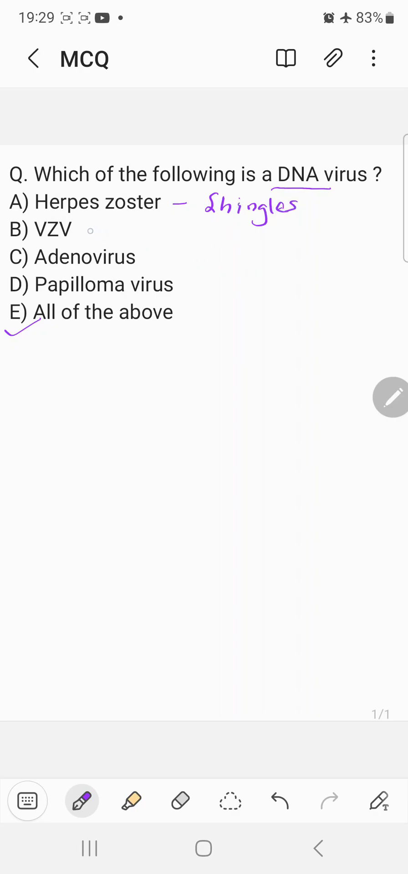
left_click_drag(89, 231, 178, 234)
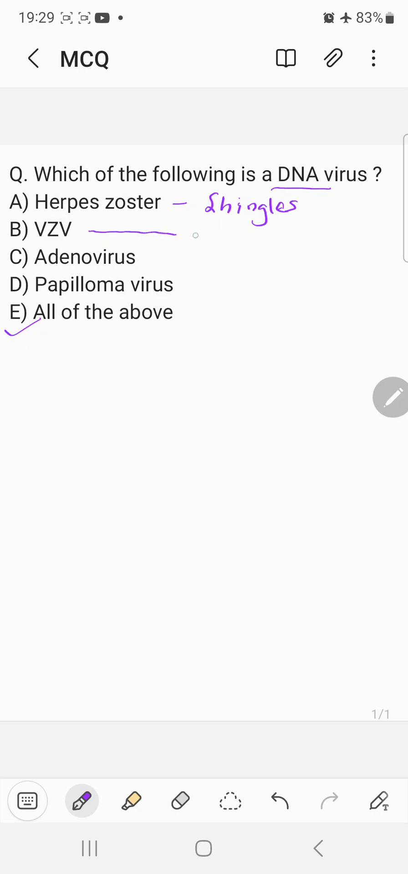
left_click_drag(192, 237, 242, 234)
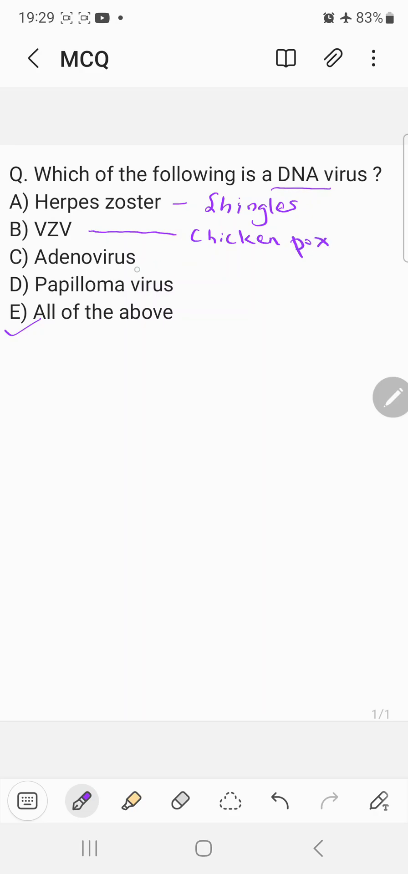
left_click_drag(139, 263, 175, 260)
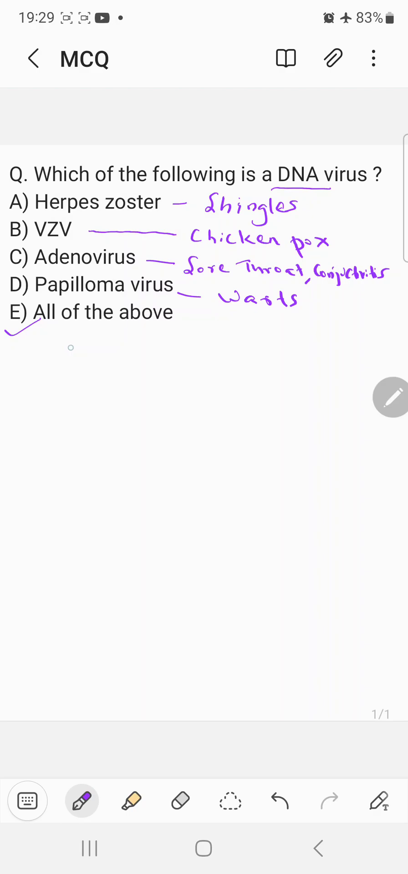
- Write underlined 'RNA V', then 1. Orthomyxo virus–Influenza and 2. Paramyxo virus–Mumps, Measles
left_click_drag(66, 357, 125, 357)
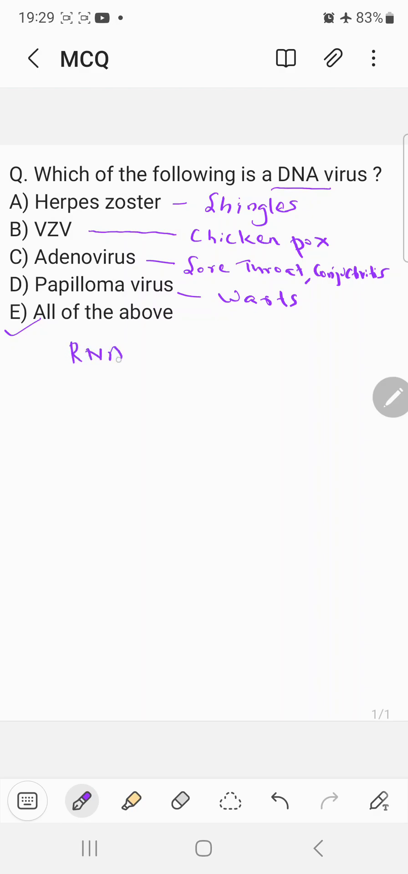
left_click_drag(133, 368, 159, 373)
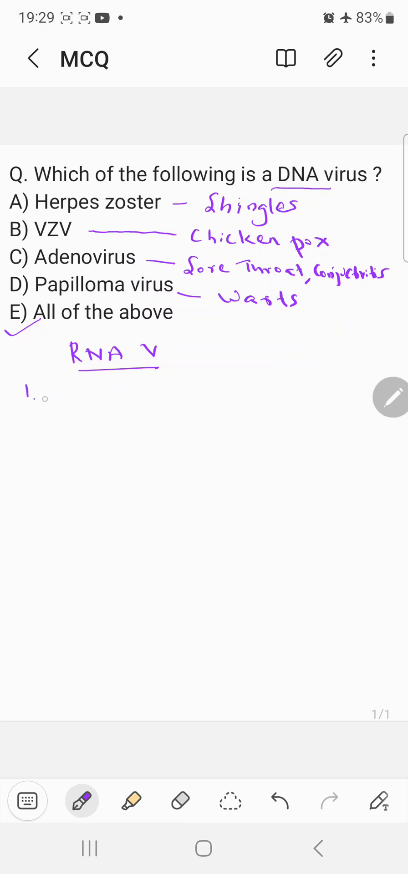
left_click_drag(52, 395, 97, 393)
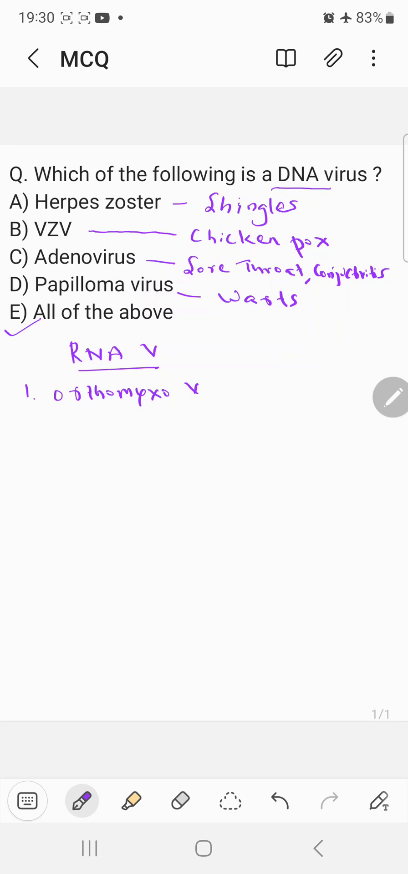
left_click_drag(214, 386, 226, 385)
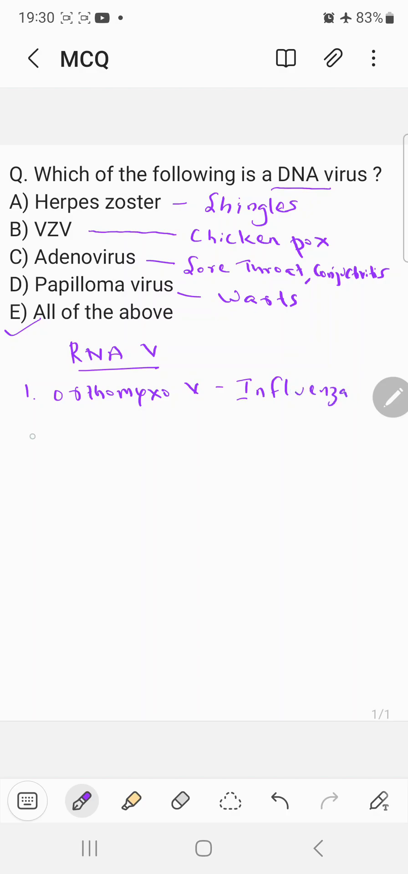
type("2.")
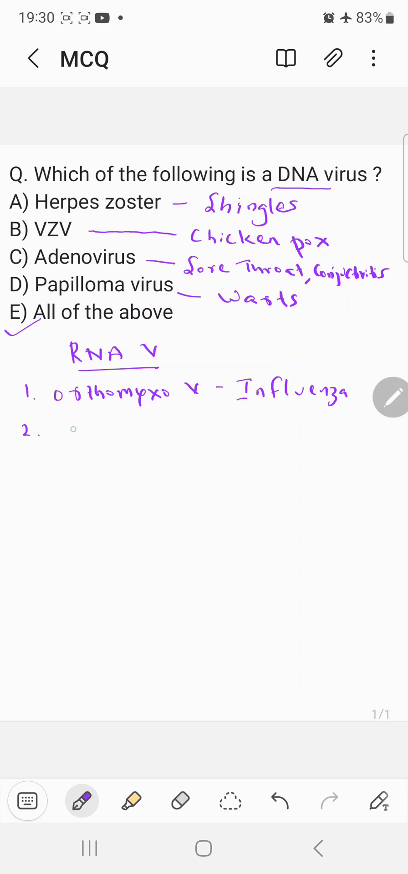
left_click_drag(62, 440, 84, 435)
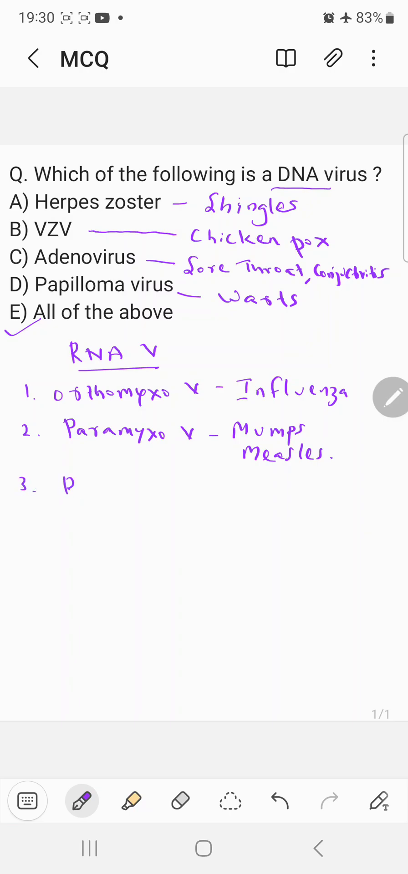
- Handwrite Rubella–German measles, Rhabdo–Rabies, Retro (HIV)–AIDS, and begin item 6, Others
left_click_drag(67, 490, 142, 496)
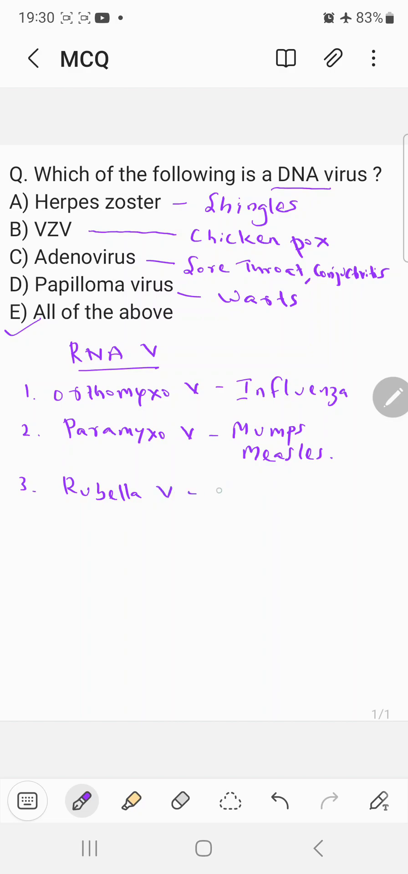
left_click_drag(206, 492, 259, 492)
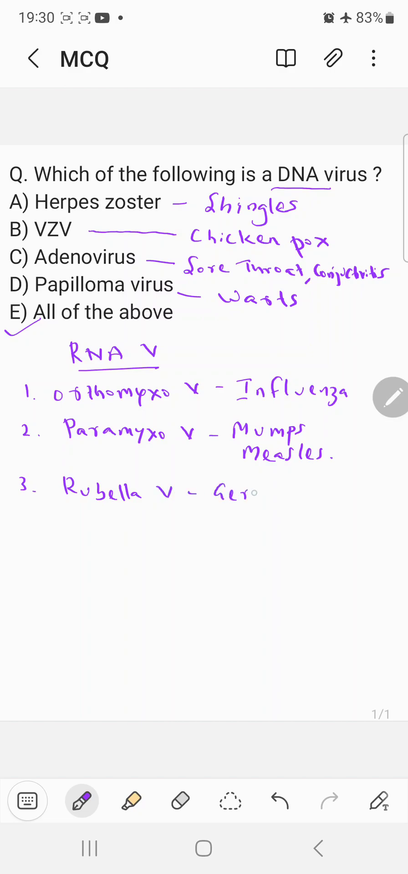
type("German Measles.")
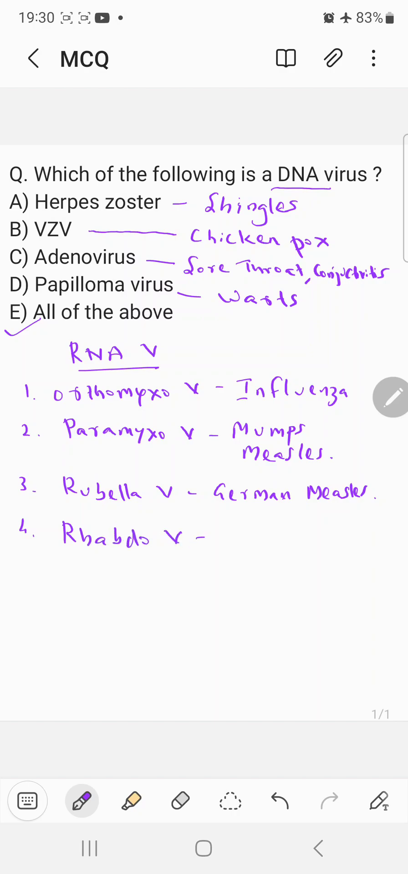
type("Rabies.")
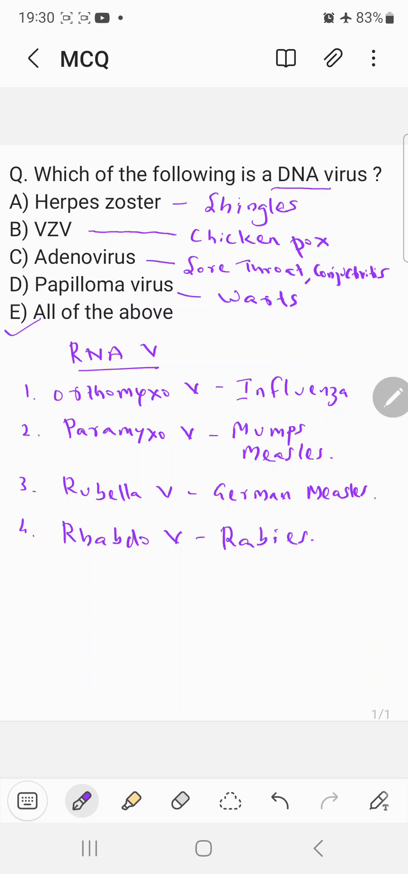
left_click_drag(17, 579, 27, 569)
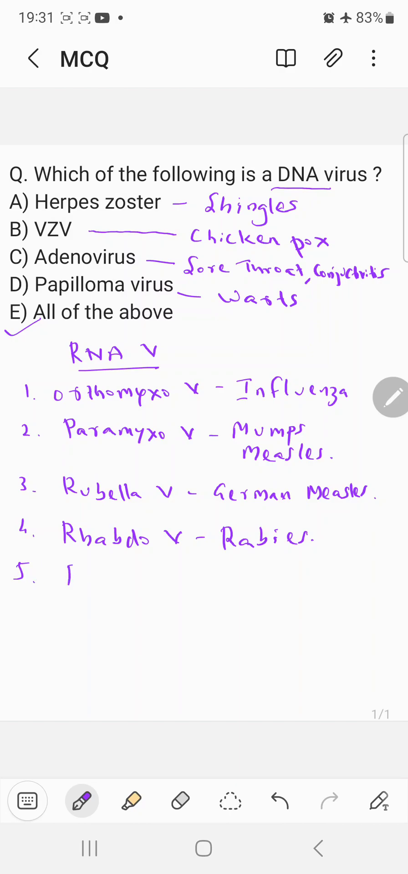
left_click_drag(61, 579, 161, 580)
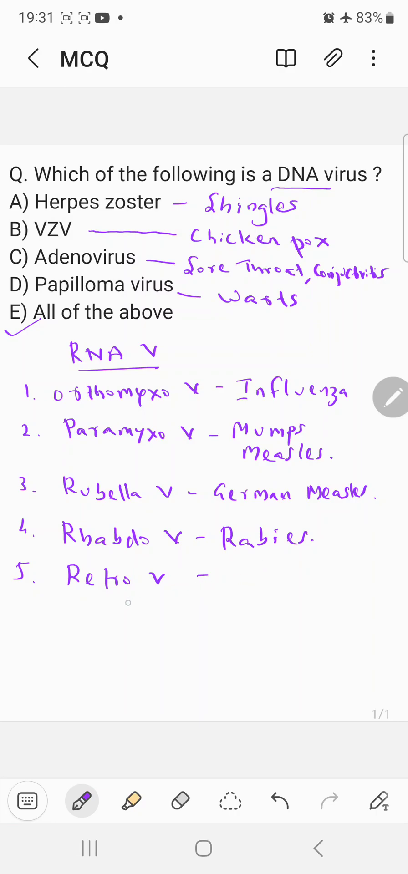
type("HIV")
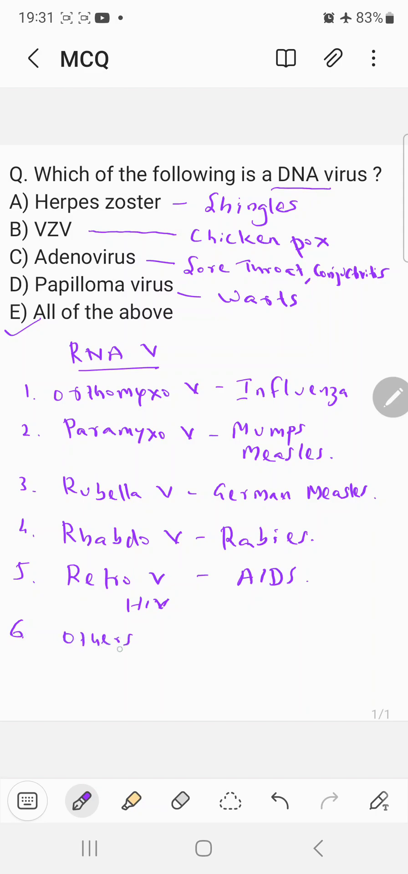
- Underline 'Others' and write Corona, Ebola, Nipah, SARS and MERS beside it
left_click_drag(67, 652, 122, 649)
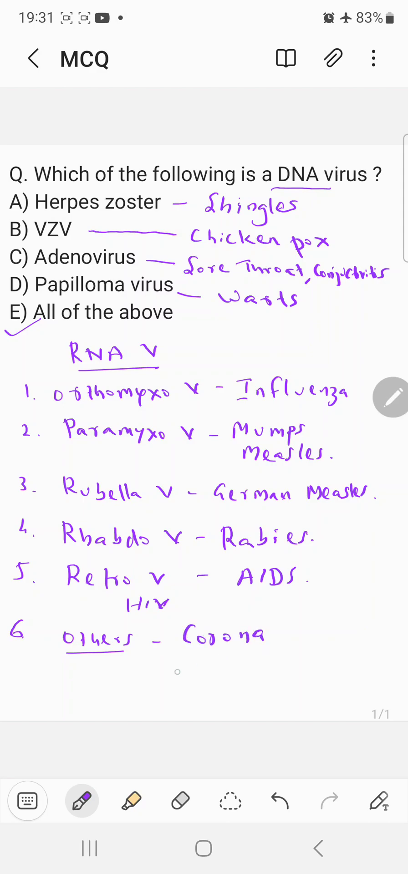
left_click_drag(178, 669, 234, 669)
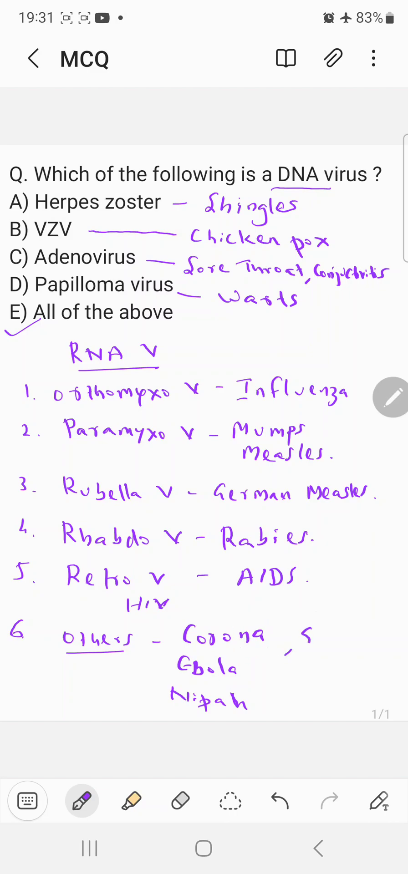
type("SARS")
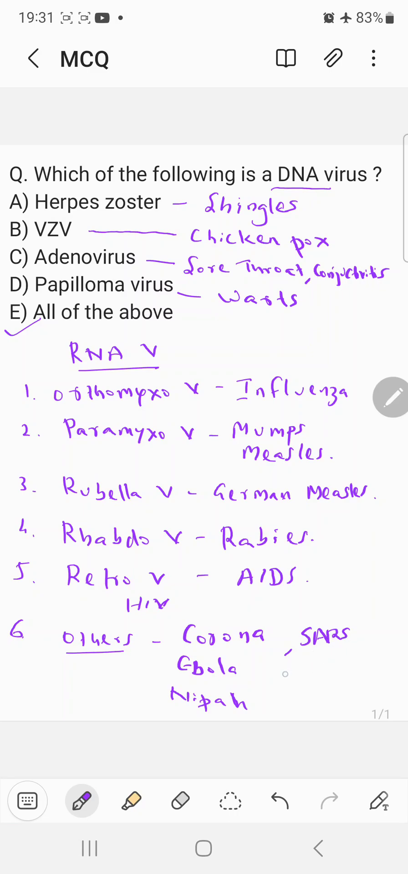
type("M")
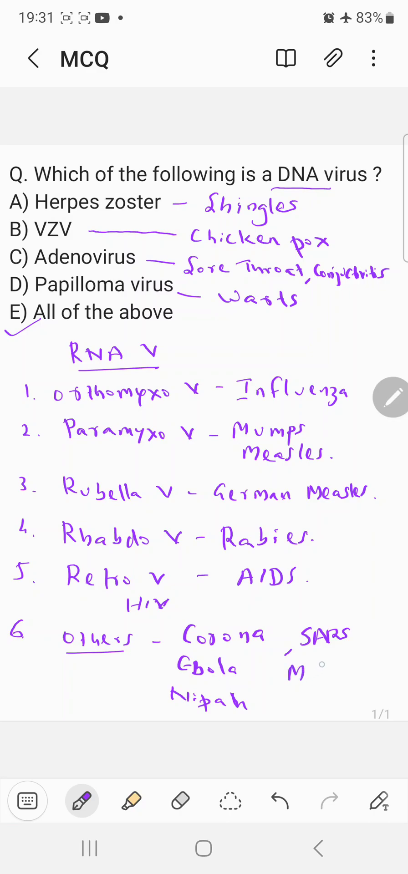
type("ERS")
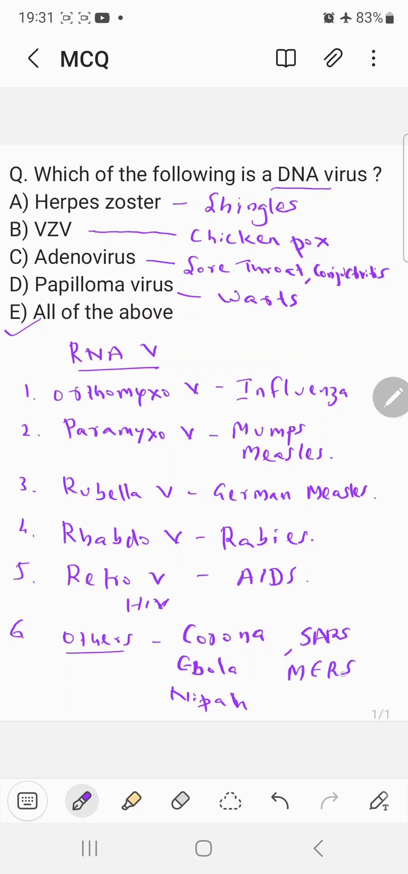